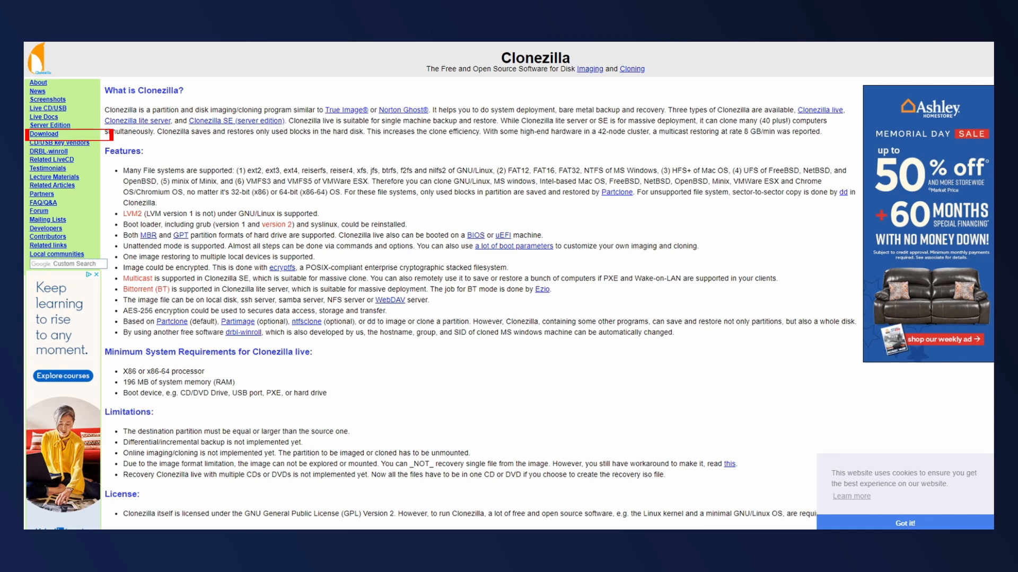
Step: Choose the stable Clonezilla Live release with the i686 CPU architecture
left_click(44, 134)
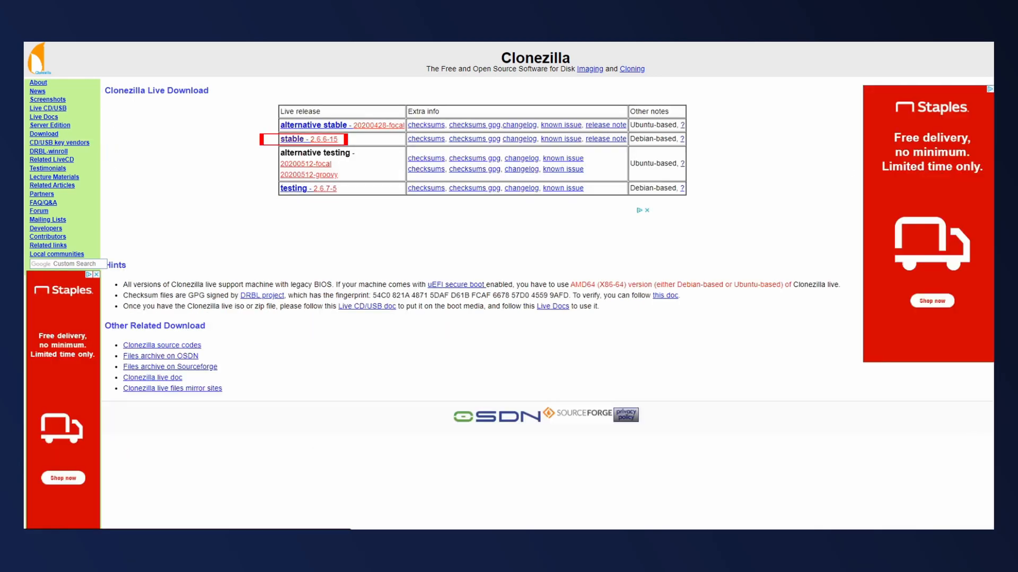
left_click(308, 139)
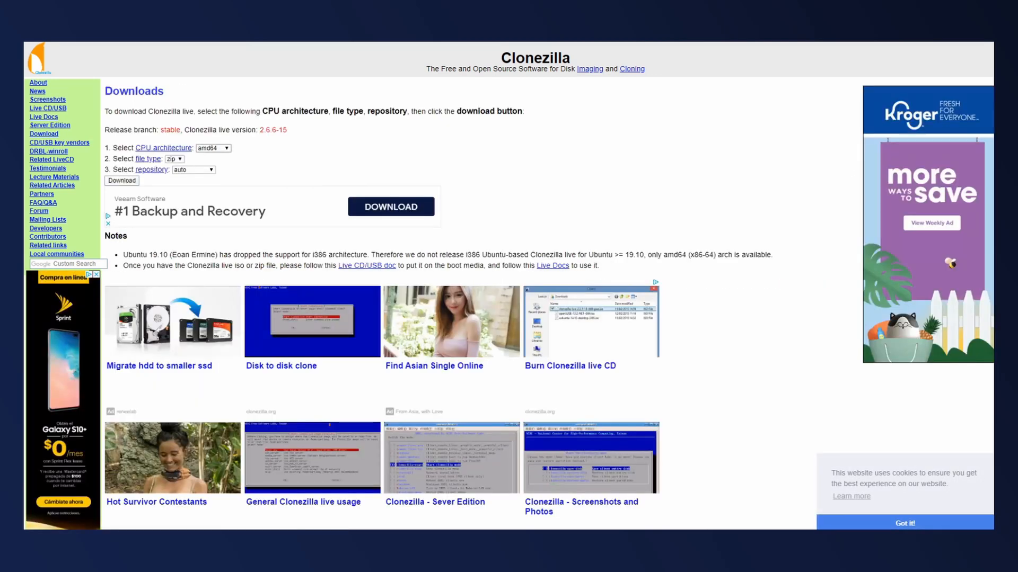
left_click(213, 148)
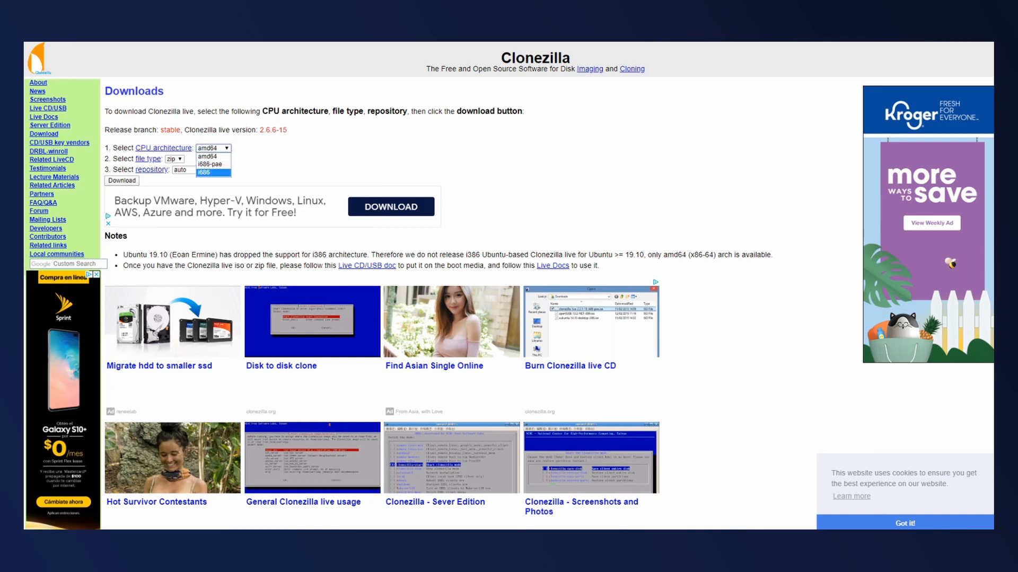
left_click(213, 172)
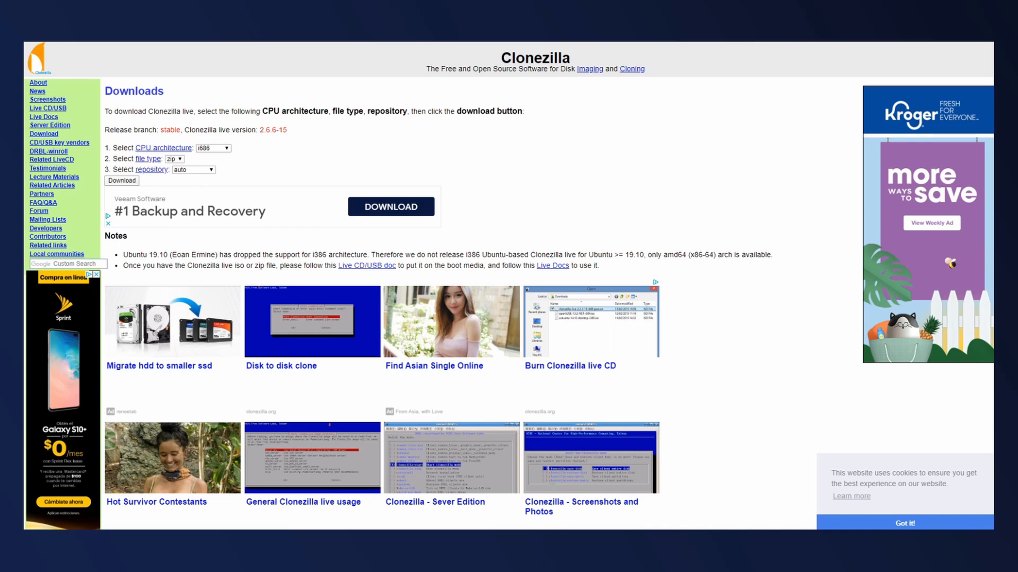
left_click(213, 147)
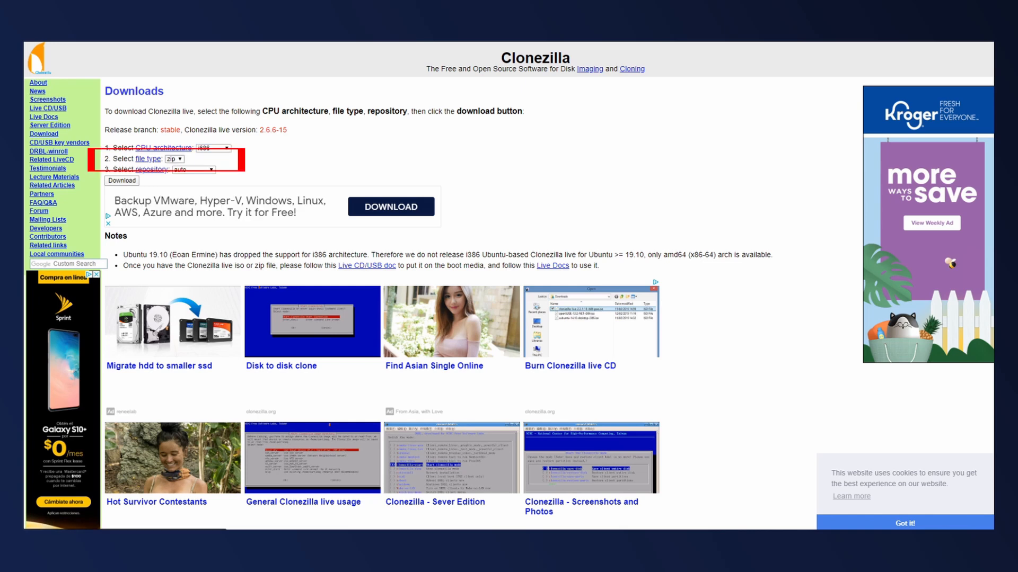
Step: Set the file type to iso and start downloading the Clonezilla Live image
left_click(173, 158)
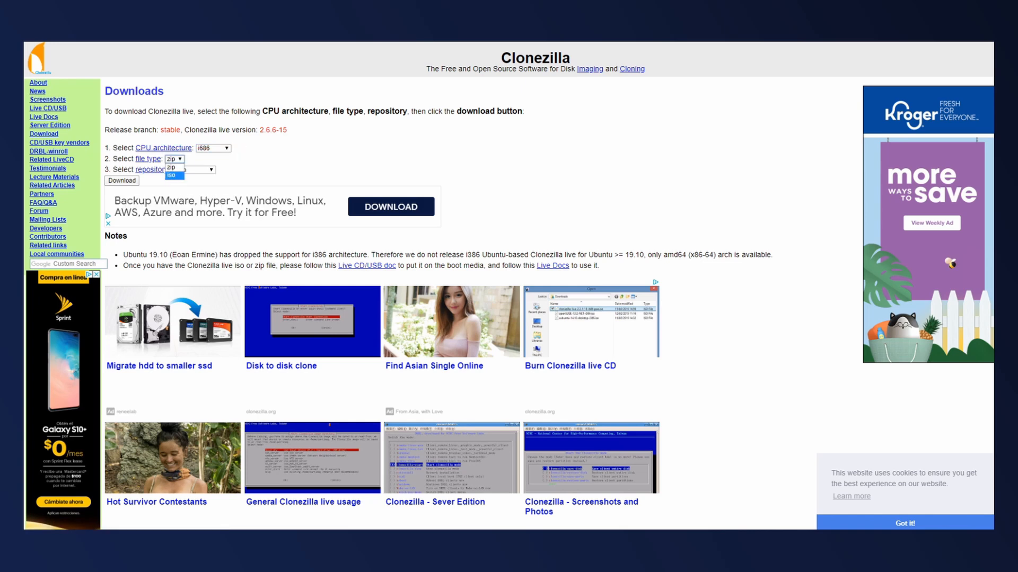
left_click(170, 175)
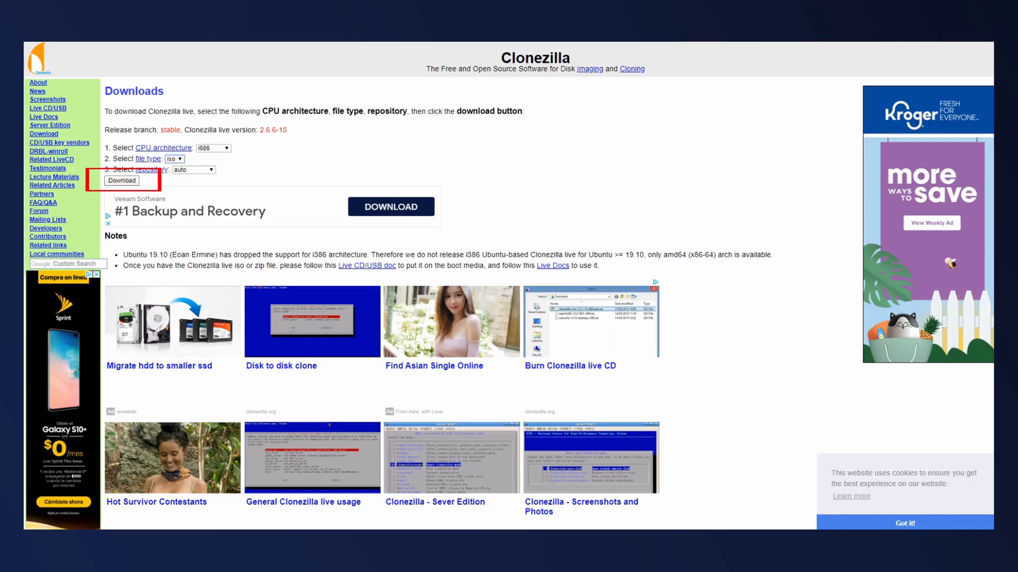
left_click(122, 180)
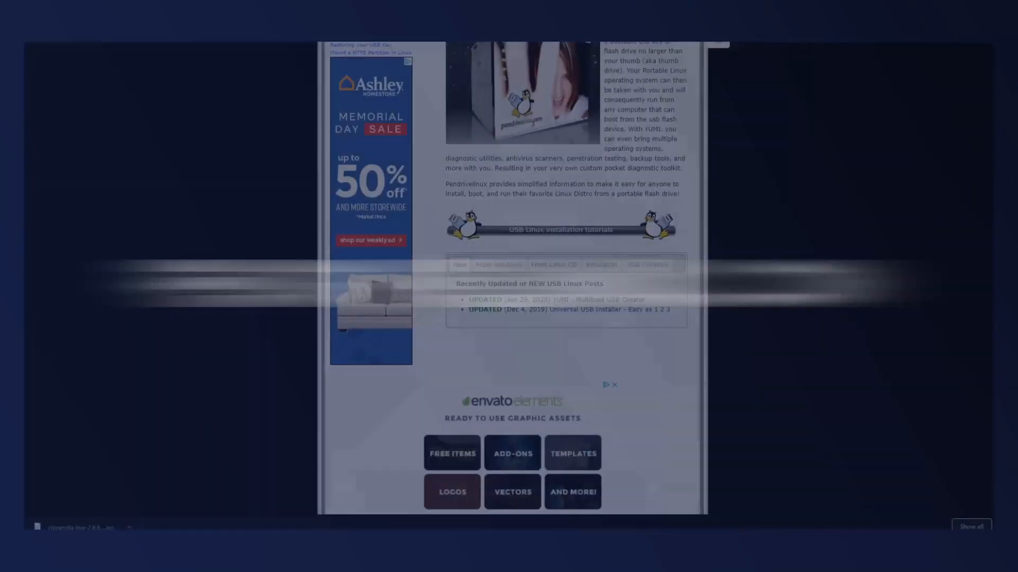
mouse_move(569, 309)
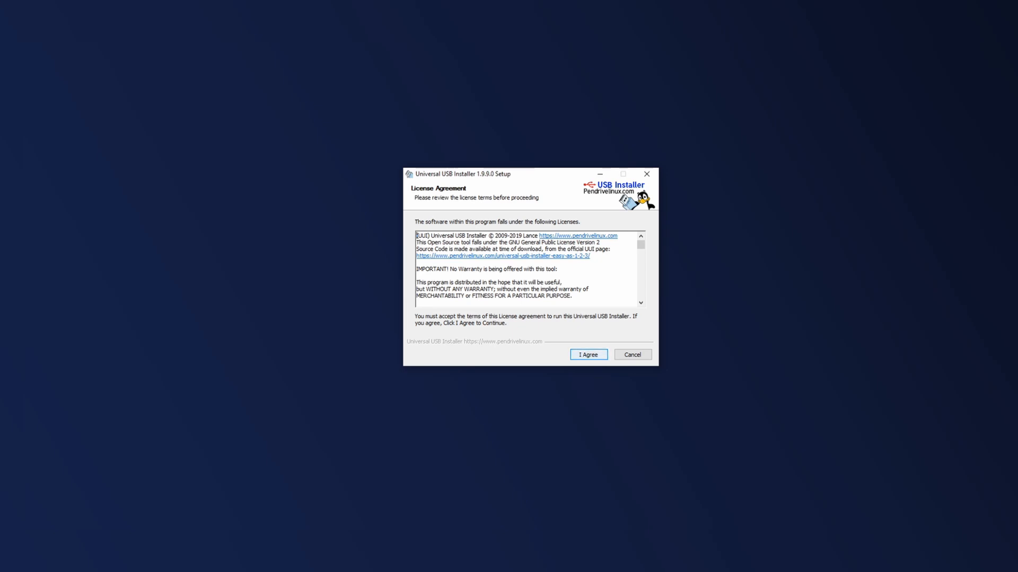
Step: Accept the license and select Clonezilla, the downloaded i686 iso, and USB drive F: (1GB)
left_click(587, 355)
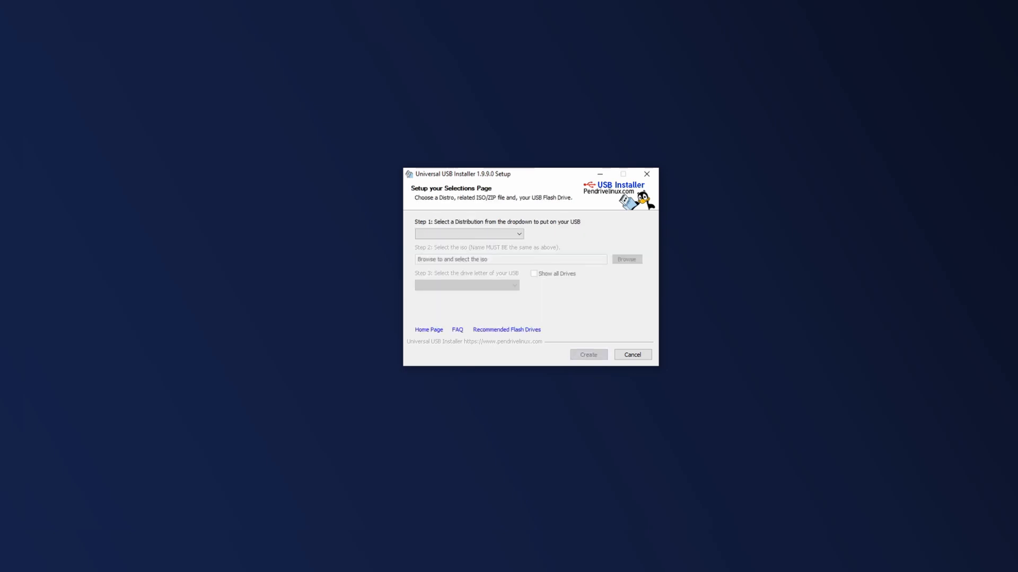
left_click(468, 234)
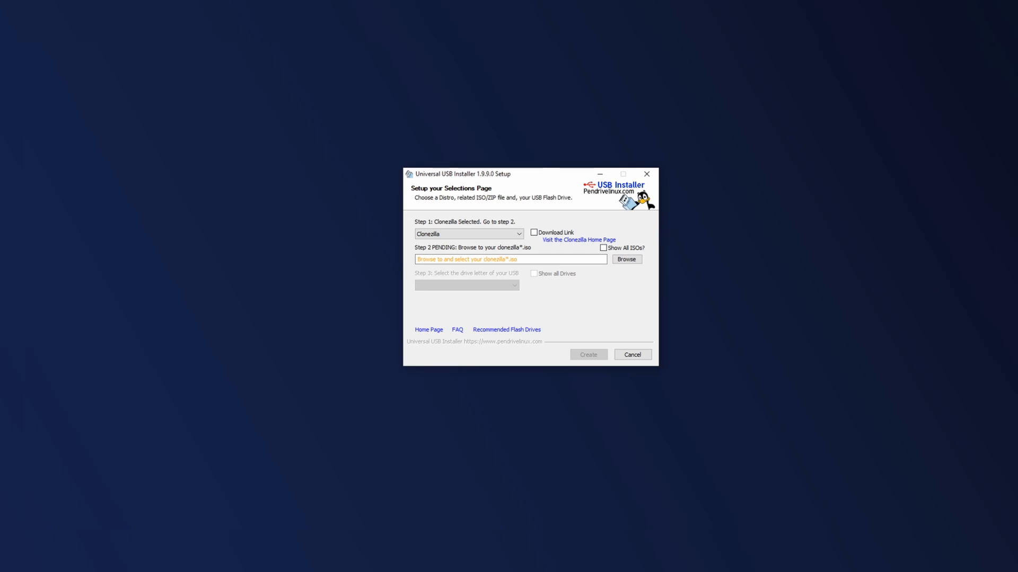
left_click(625, 260)
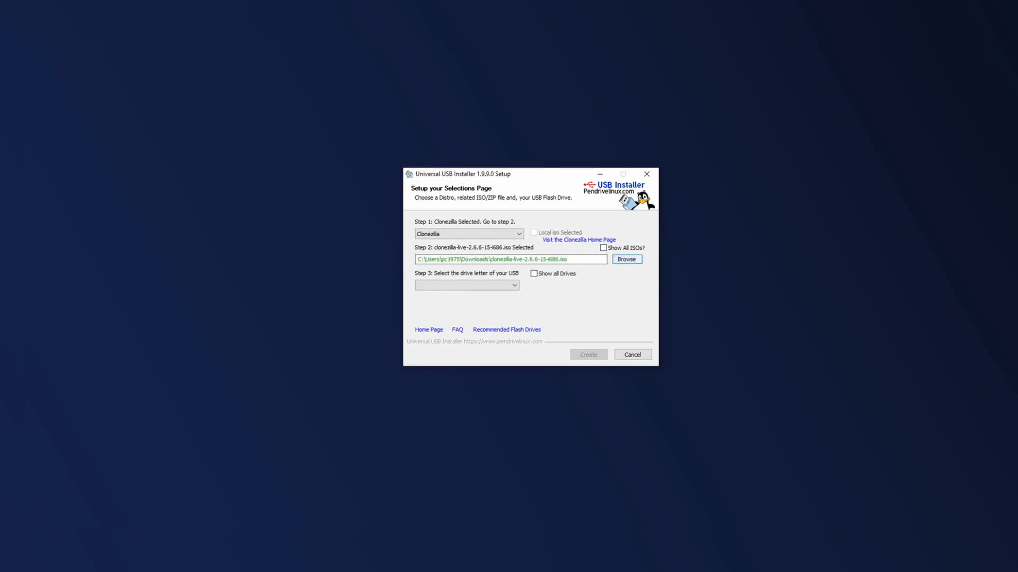
left_click(511, 259)
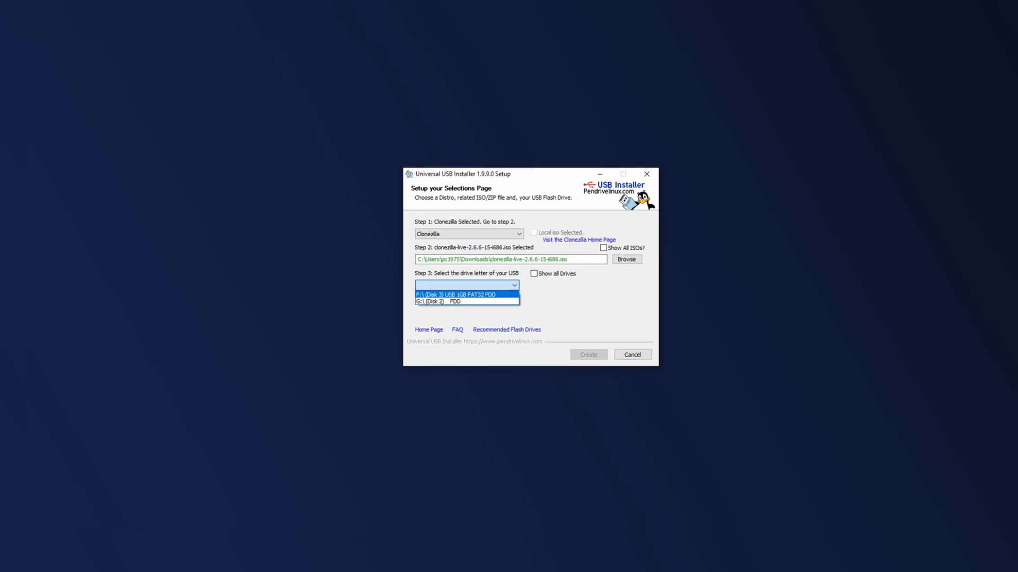
left_click(454, 294)
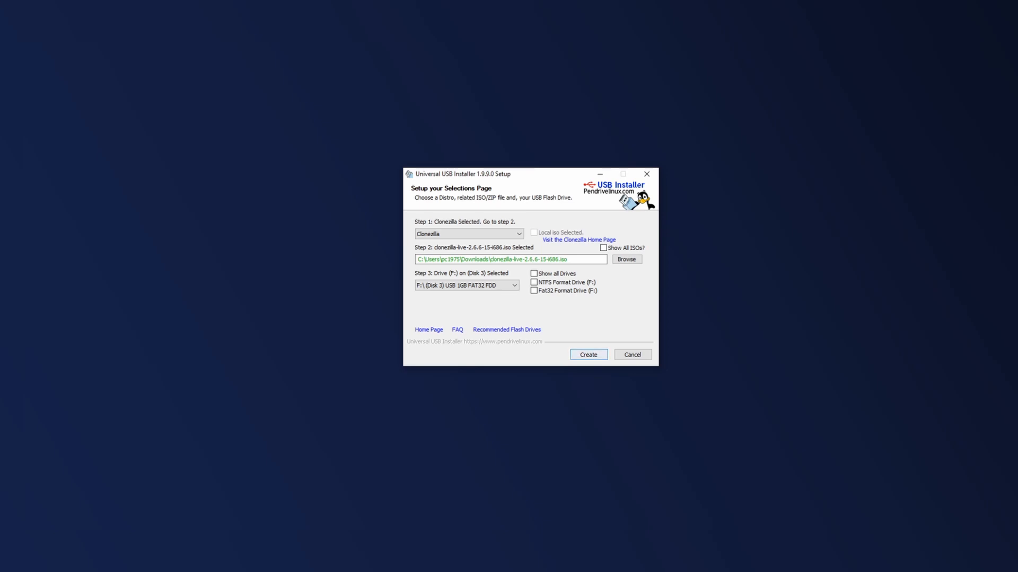
Step: Create the bootable Clonezilla USB, confirming the overwrite of drive F:
left_click(587, 354)
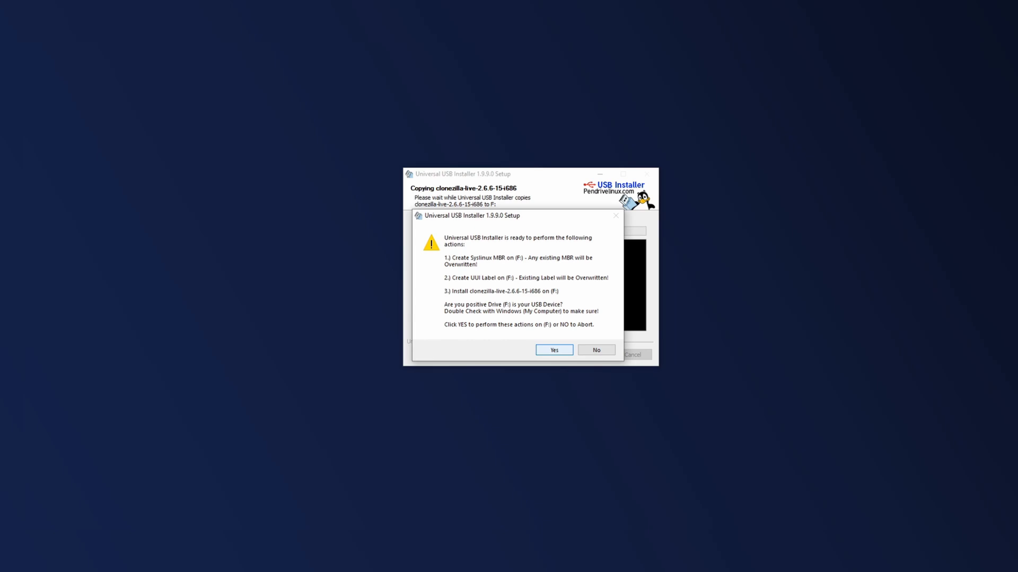
left_click(553, 350)
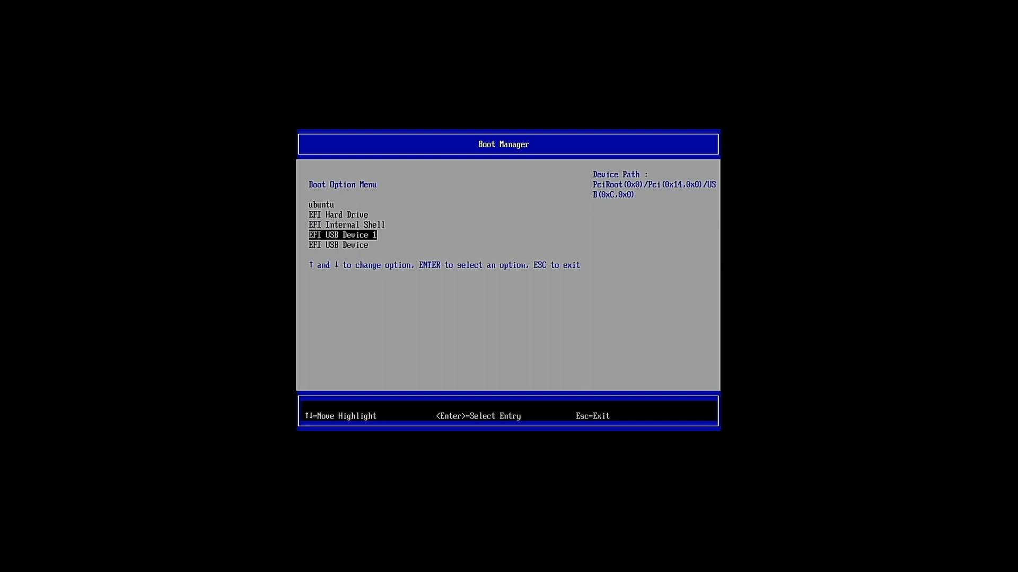
Step: Boot the machine from the EFI USB Device entry
key("Down")
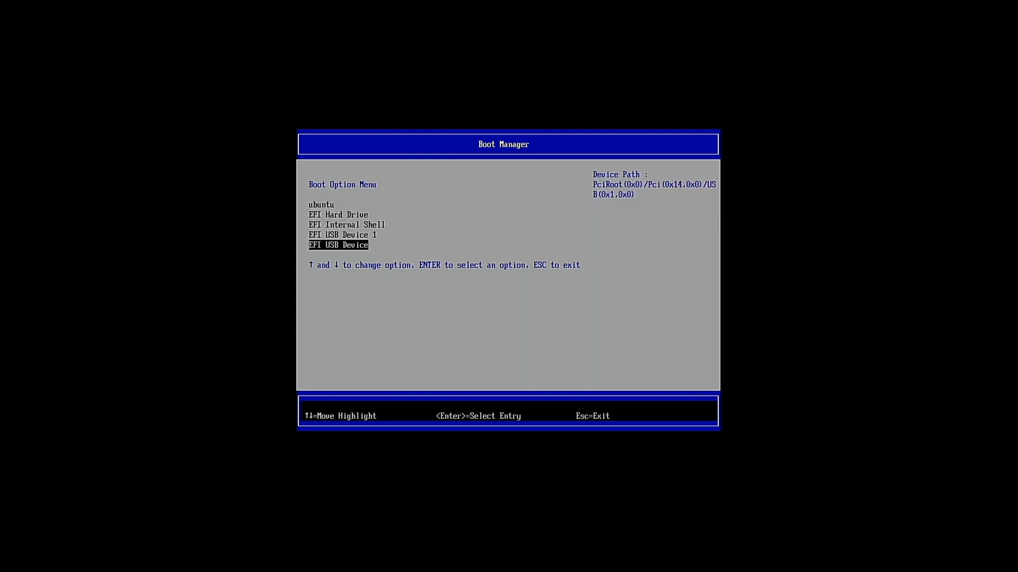
key("enter")
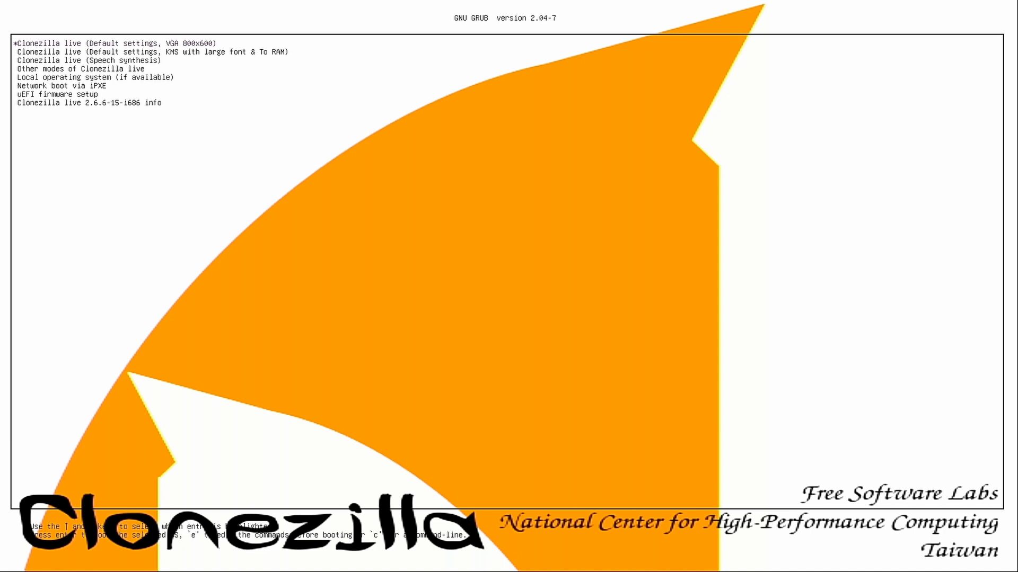
Step: Select 'Other modes of Clonezilla live' in the GRUB menu to start Clonezilla
key("Down")
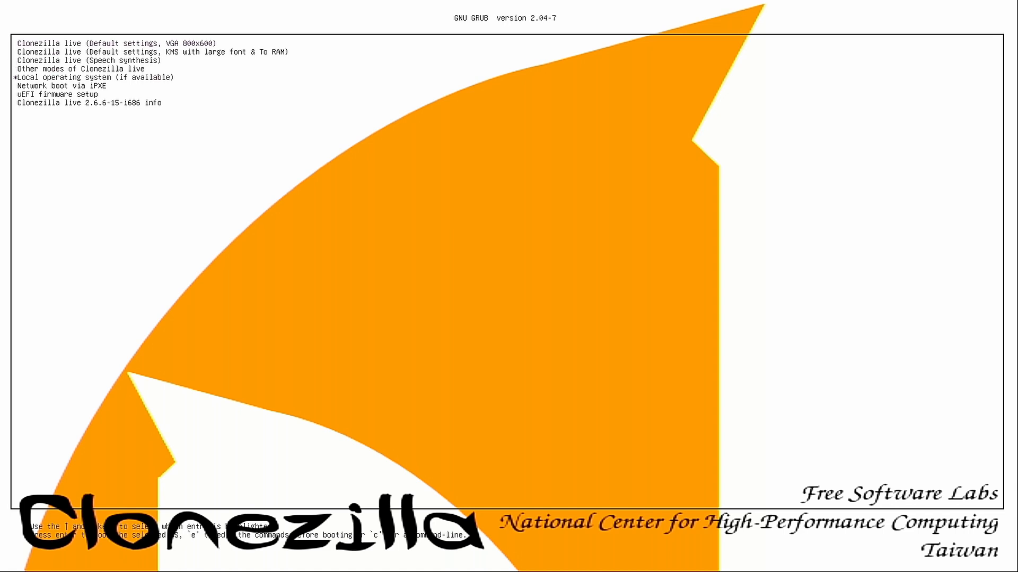
key("Up")
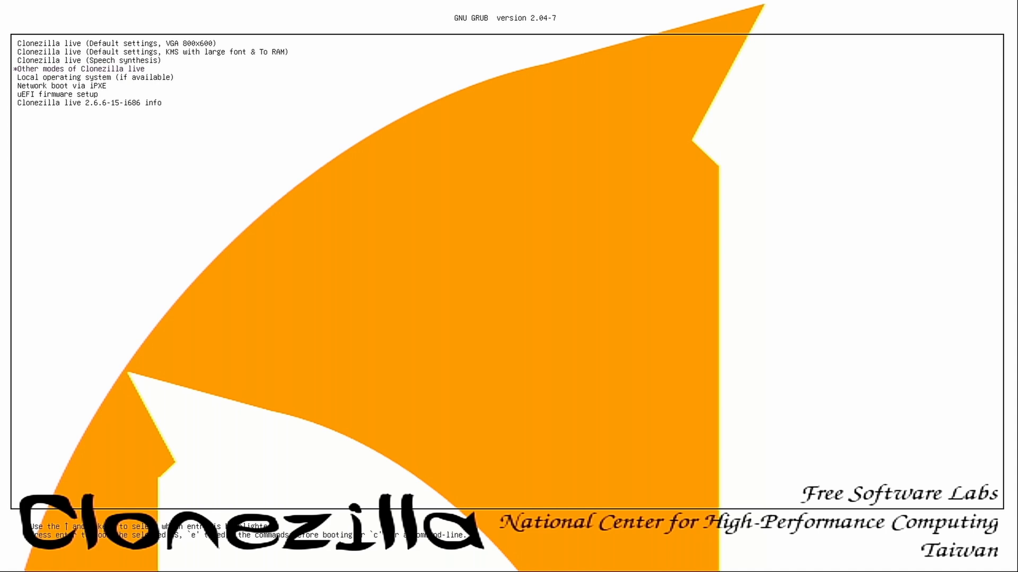
key("Up")
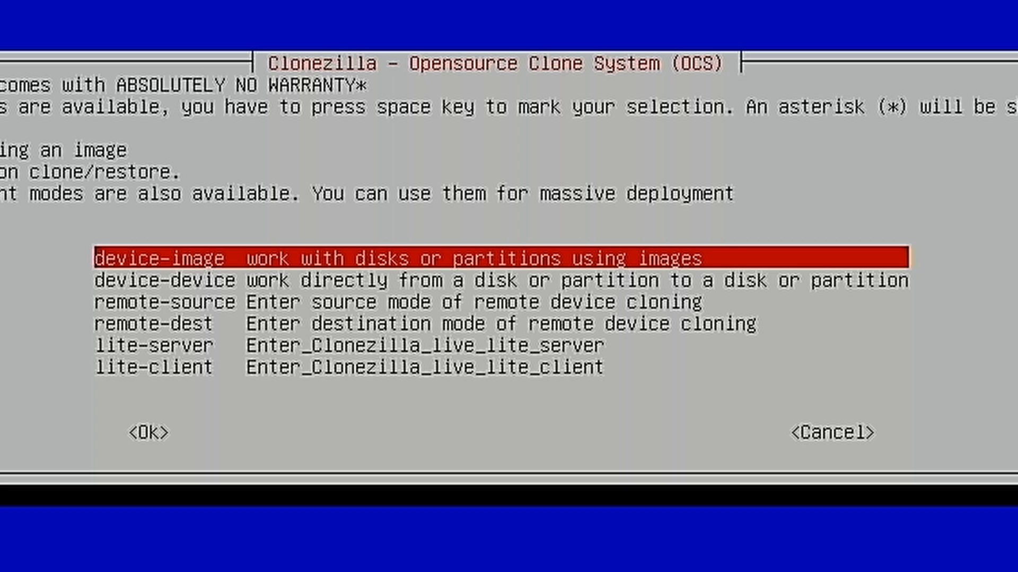
Step: Keep device-image mode and choose local_dev as the image repository source
key("Down")
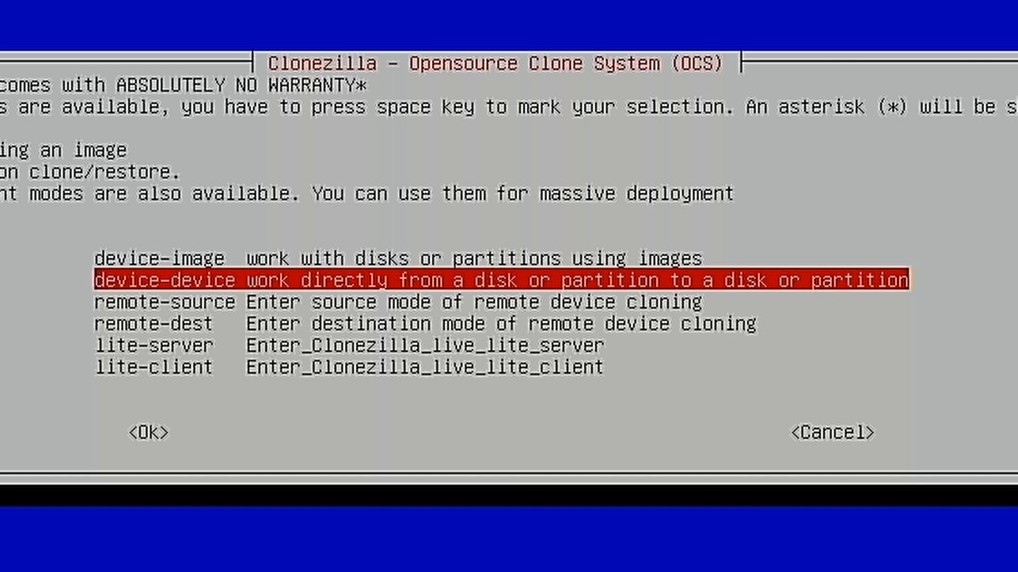
key("Up")
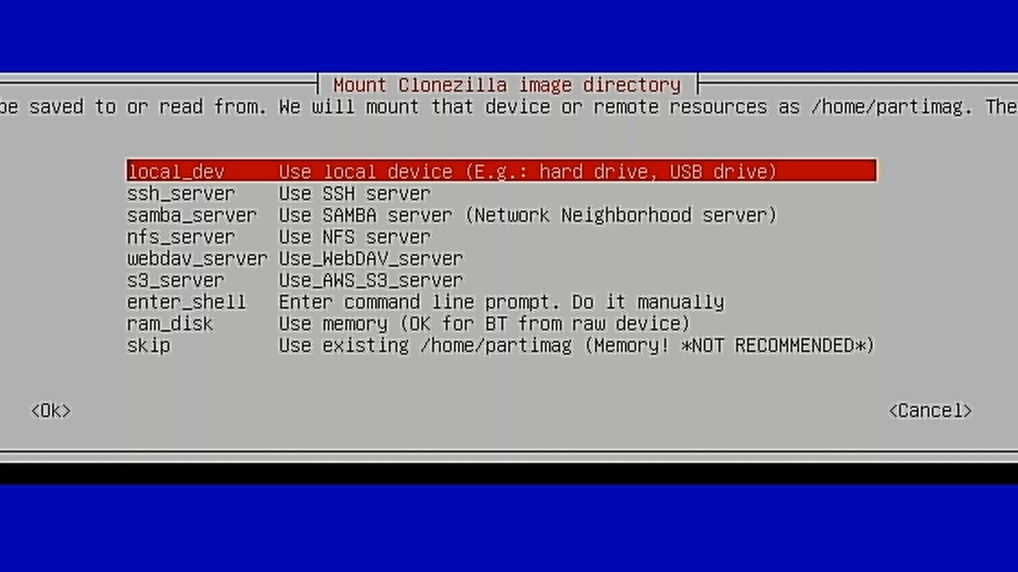
key("Down")
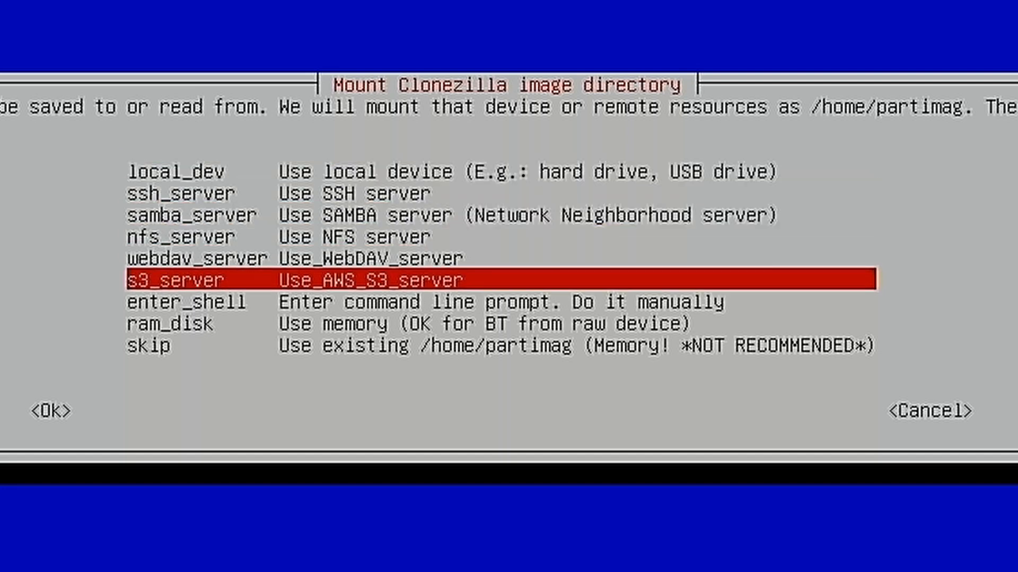
key("Up")
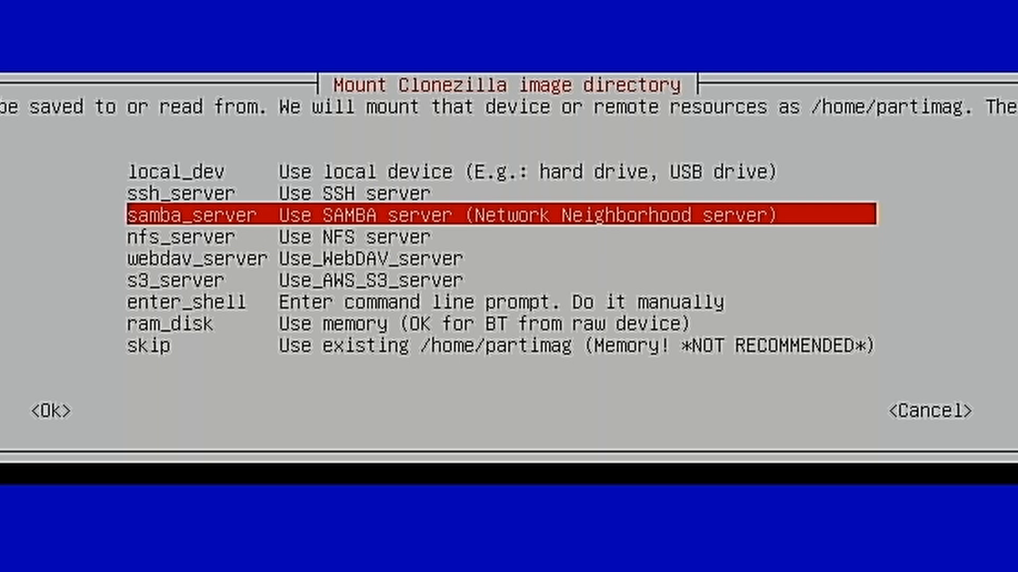
key("Down")
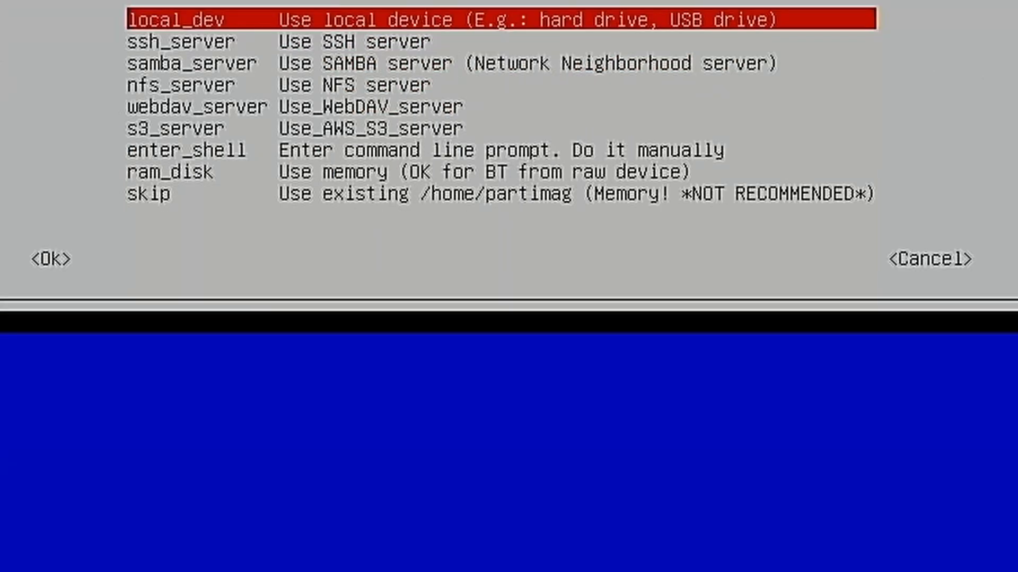
left_click(47, 259)
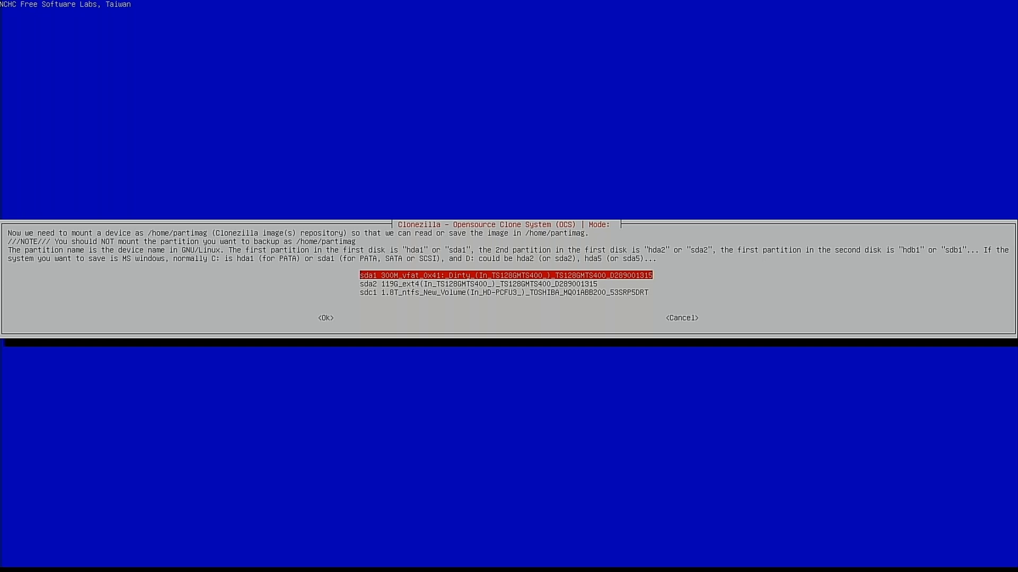
key("Down")
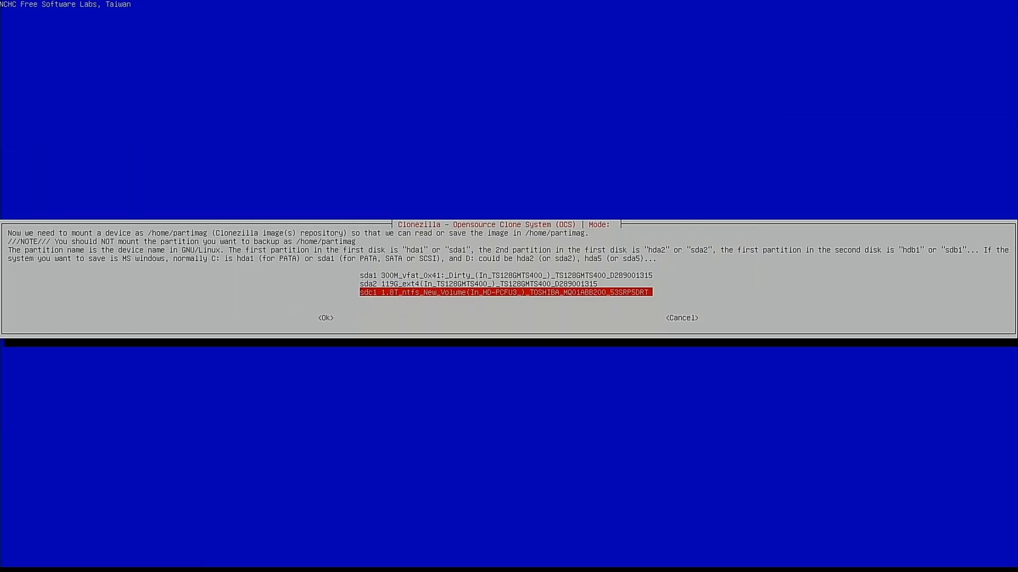
Step: Mount sdc1 1.8T_ntfs_New_Volume as the repository, using its top directory for images
left_click(326, 318)
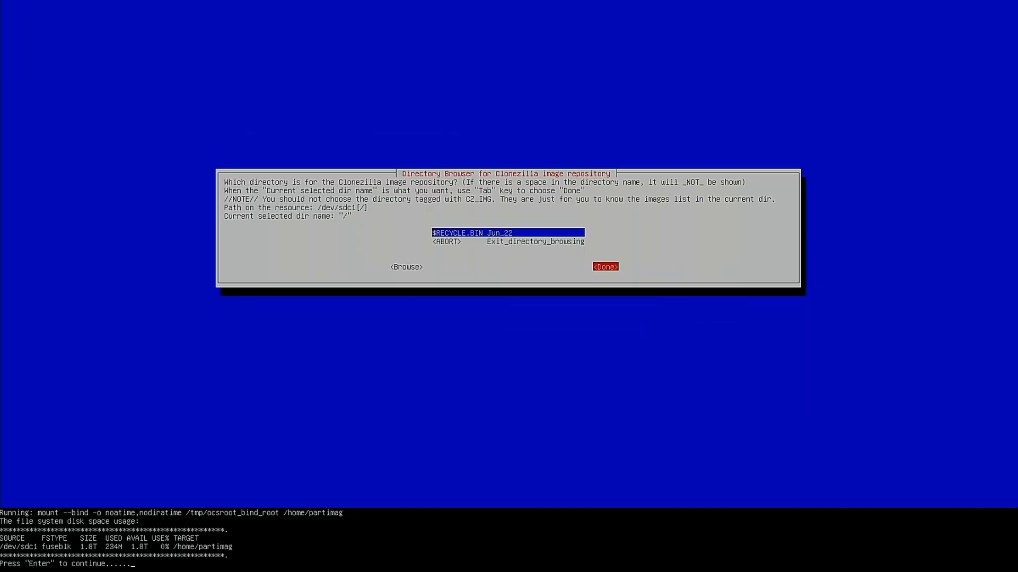
left_click(604, 266)
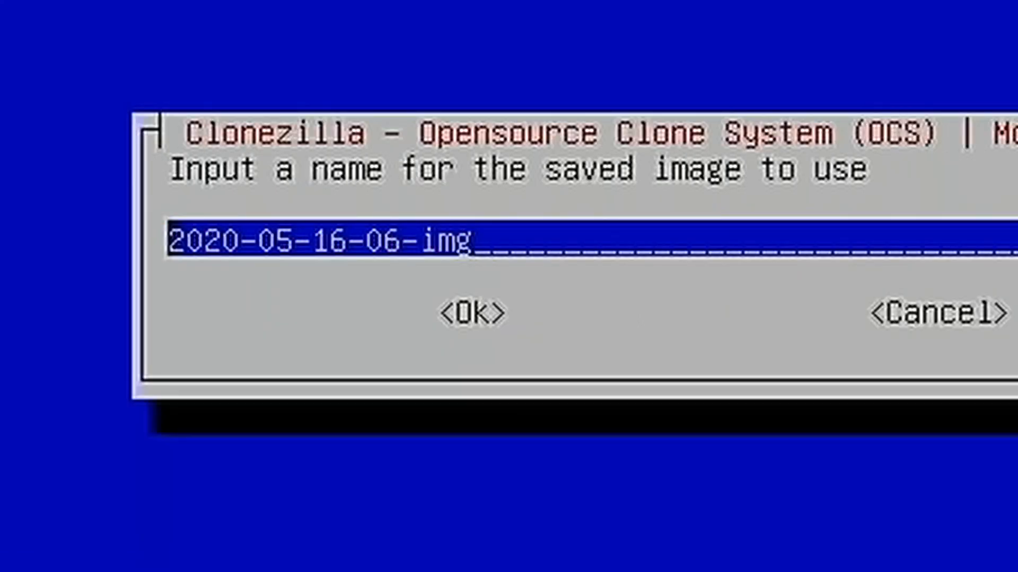
Step: Name the saved image Cromebox05162020 and confirm it
type("Cromebox")
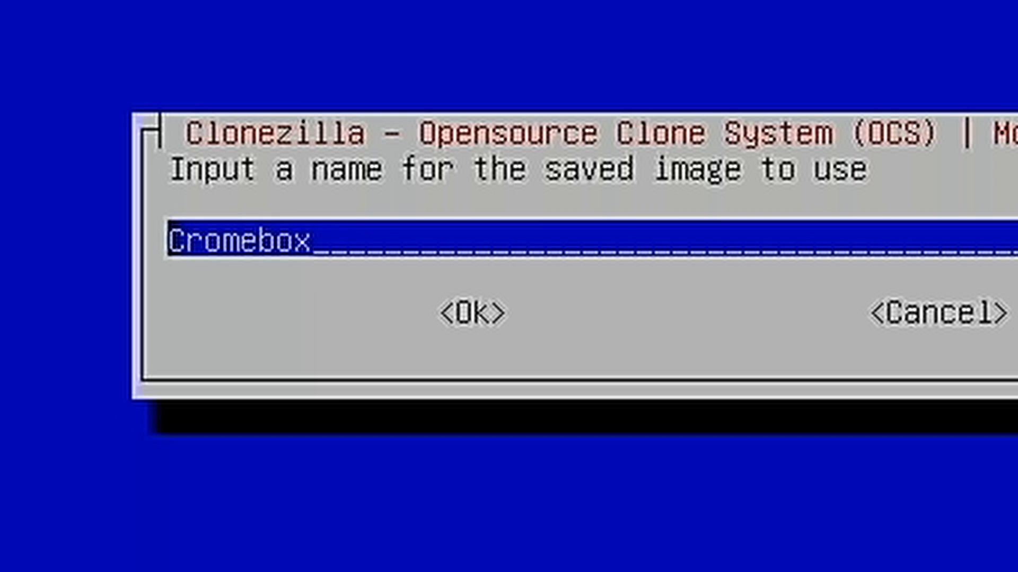
type("05")
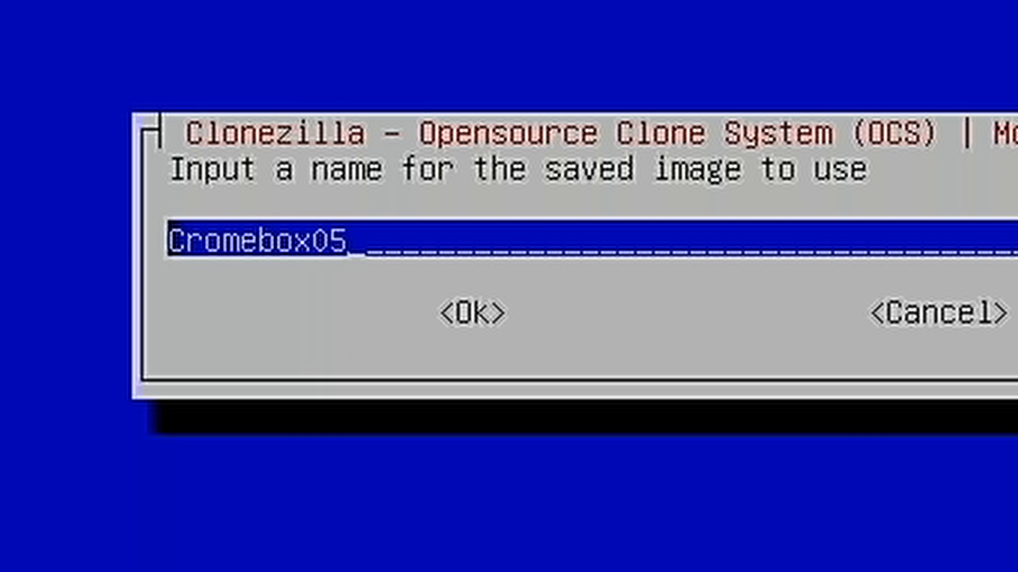
type("16")
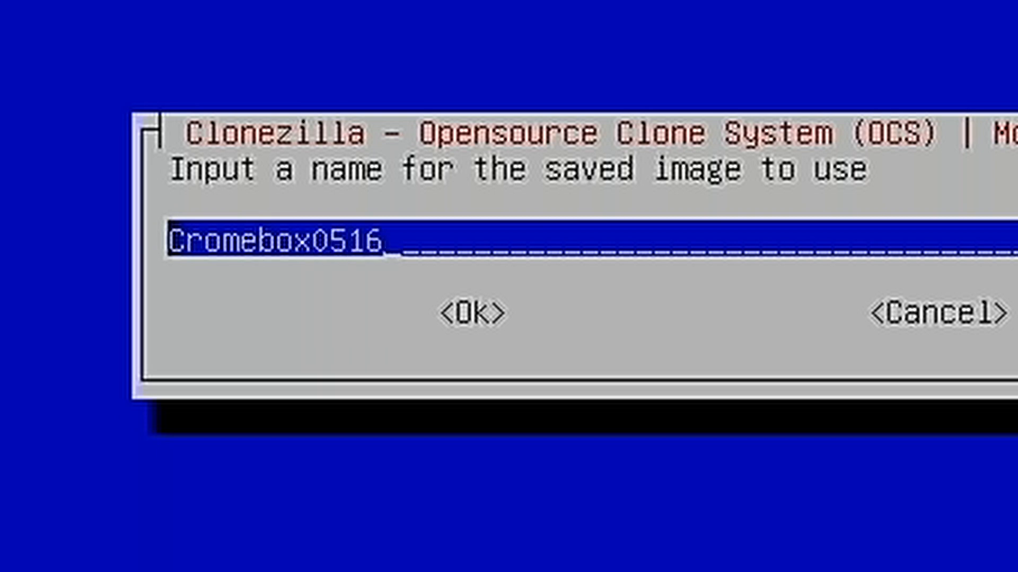
type("2020")
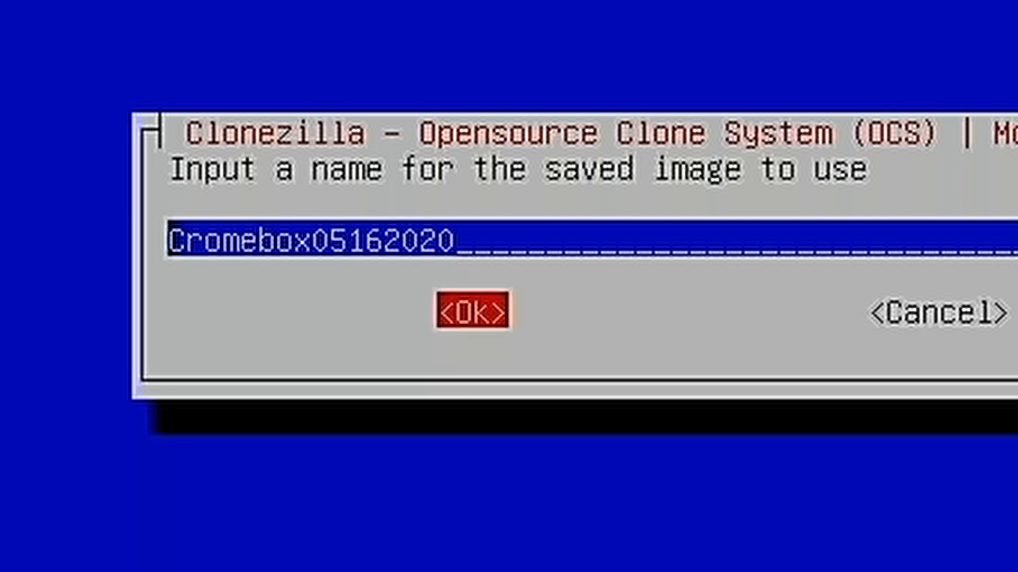
left_click(474, 312)
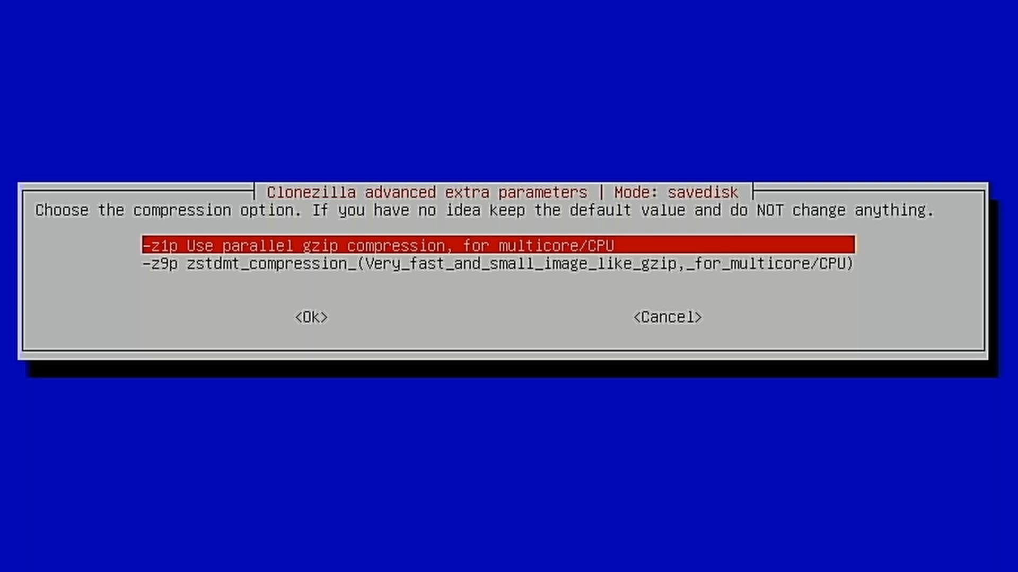
Step: Keep -z1p compression, skip the source fsck with -sfsck, and choose to check the saved image
left_click(311, 317)
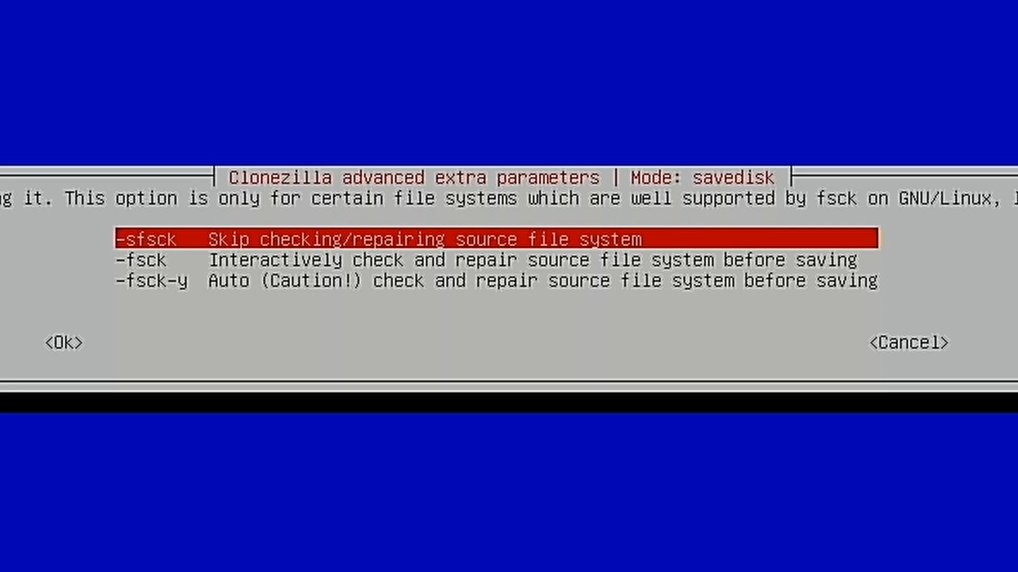
left_click(63, 342)
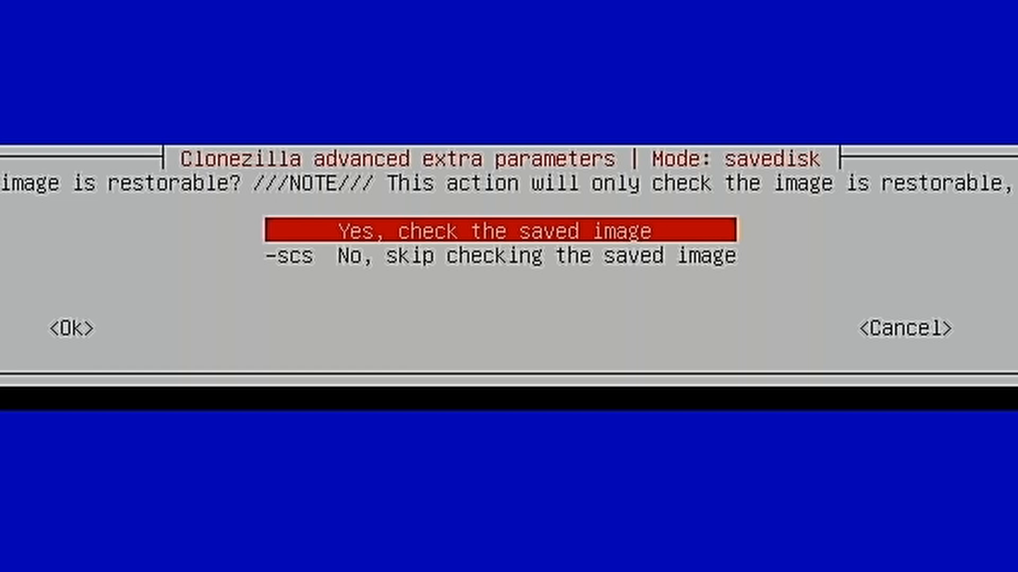
left_click(72, 328)
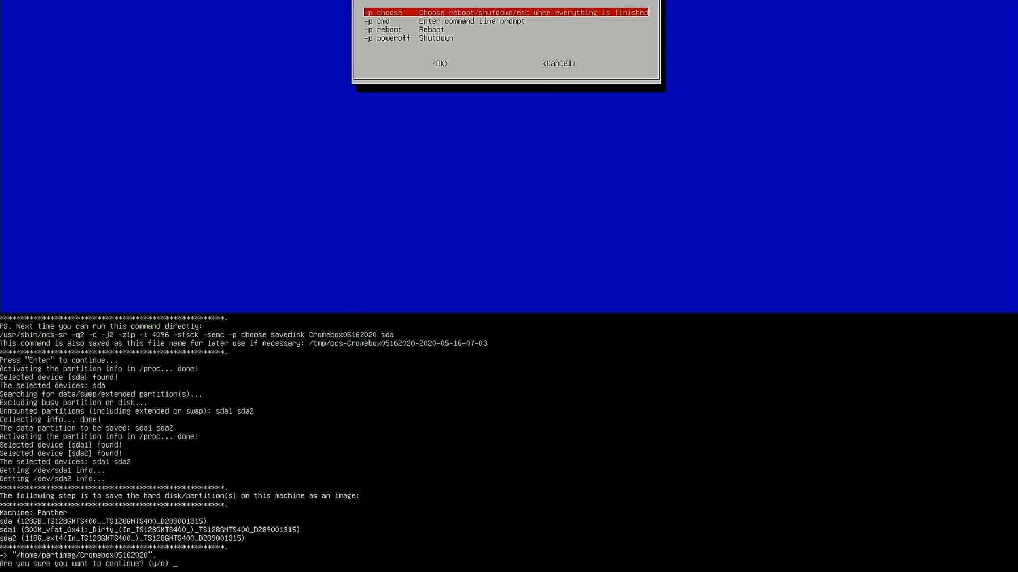
Step: Answer y to confirm and run the savedisk job for sda
key("Return")
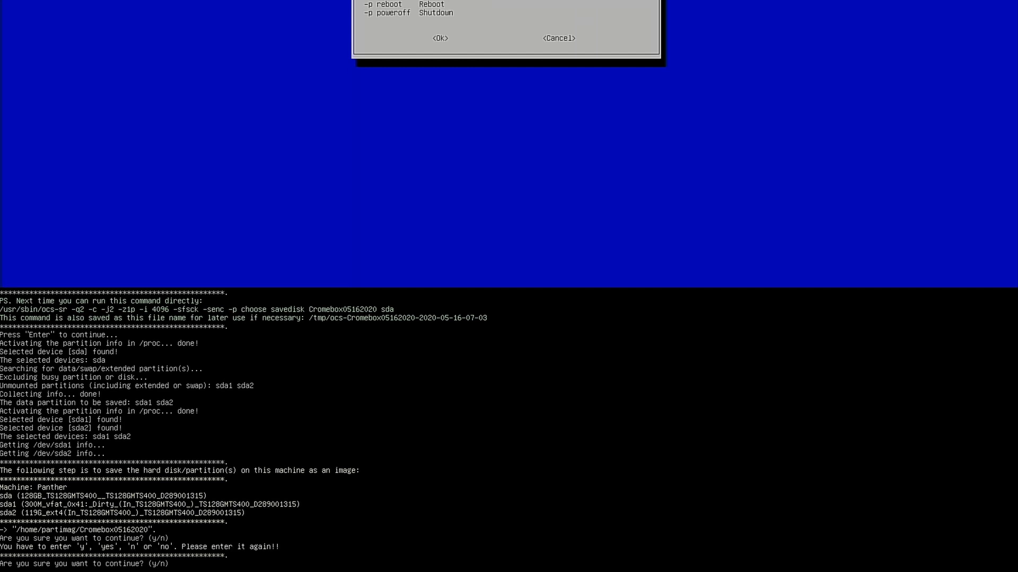
type("y")
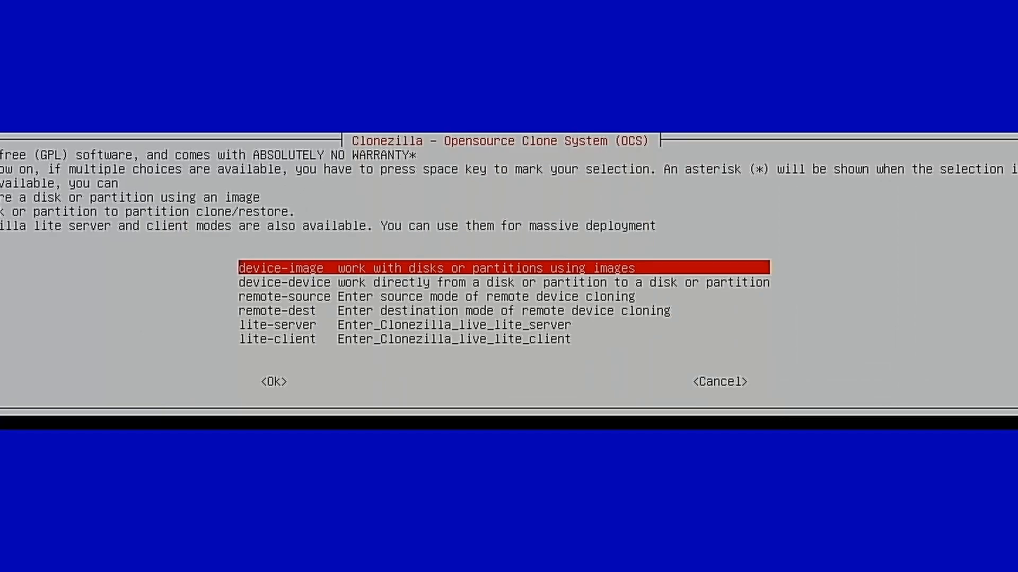
Step: Choose device-image with local_dev, select sdc1 and accept its top directory as the image repository
left_click(273, 381)
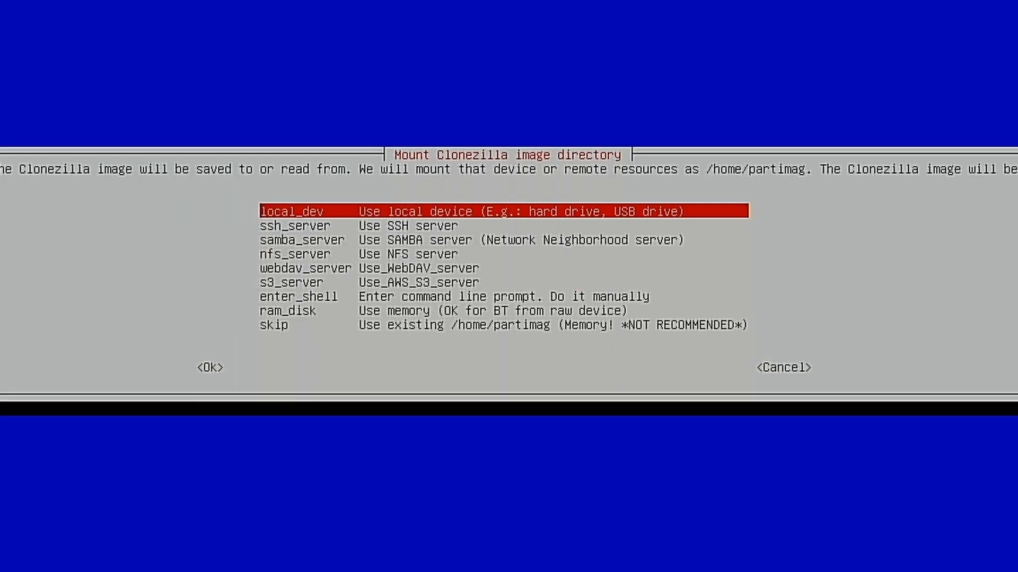
left_click(209, 367)
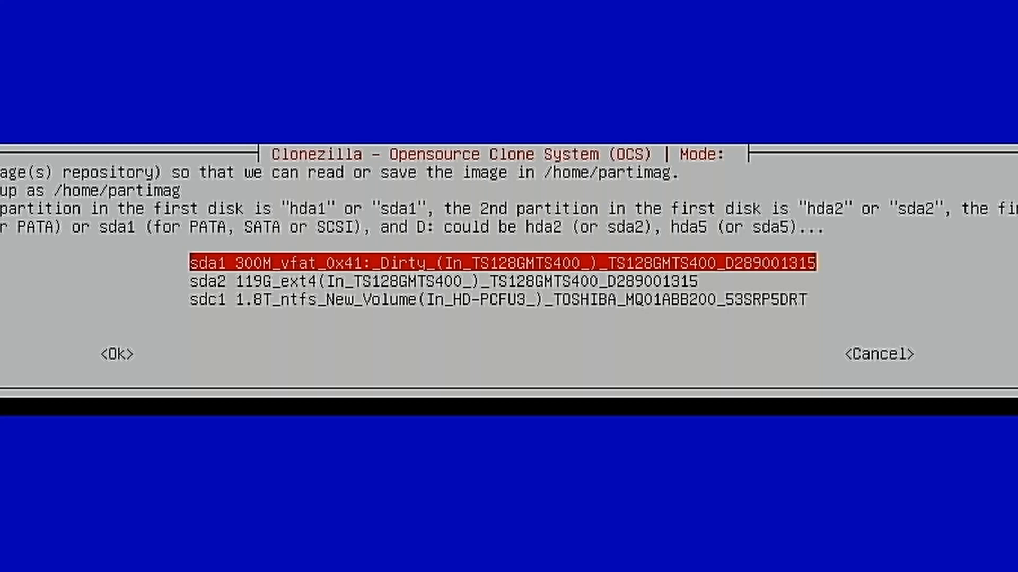
key("Down")
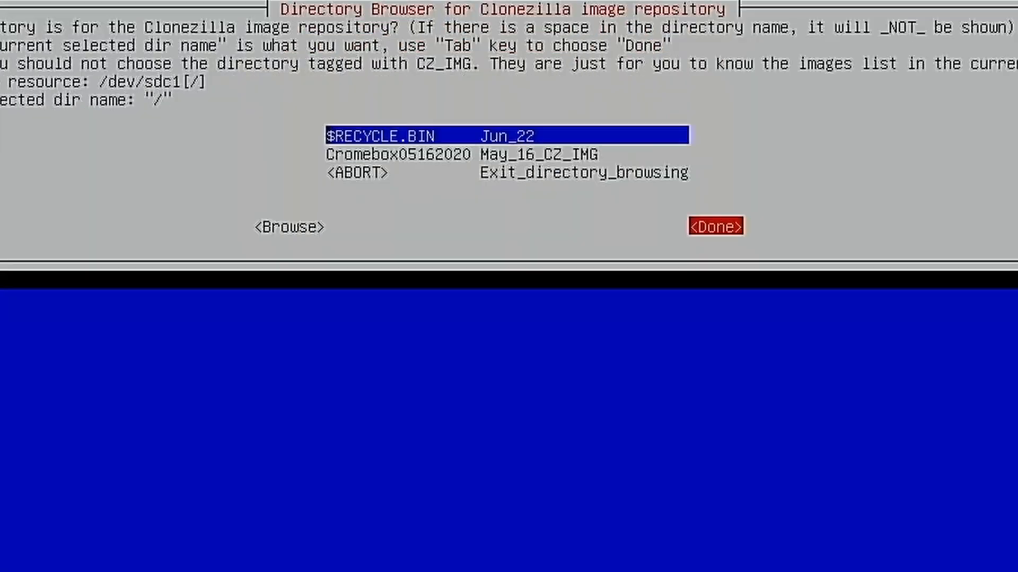
left_click(715, 225)
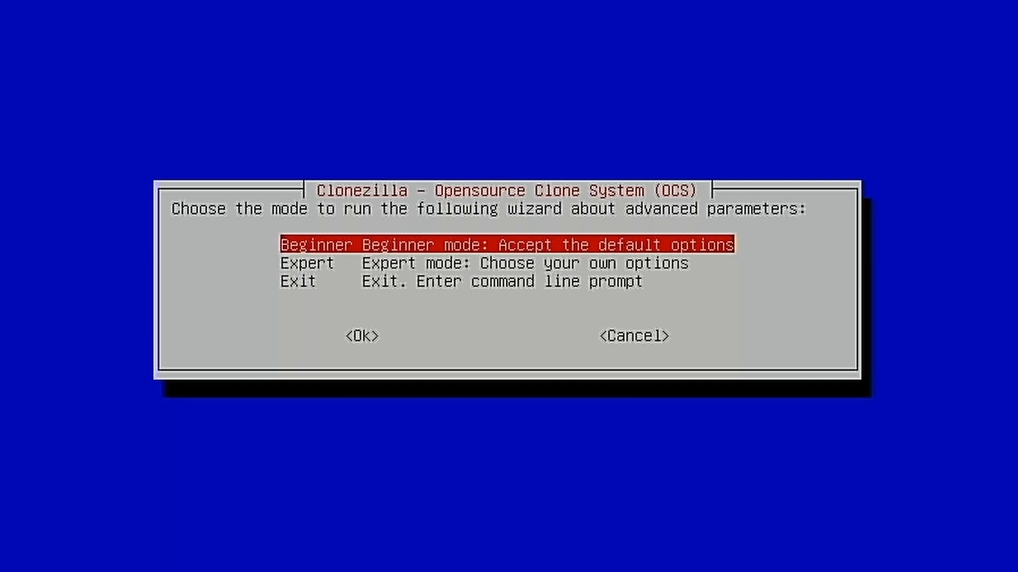
Step: In Beginner mode choose restoredisk and select the Cromebox05162020 image to restore
left_click(362, 337)
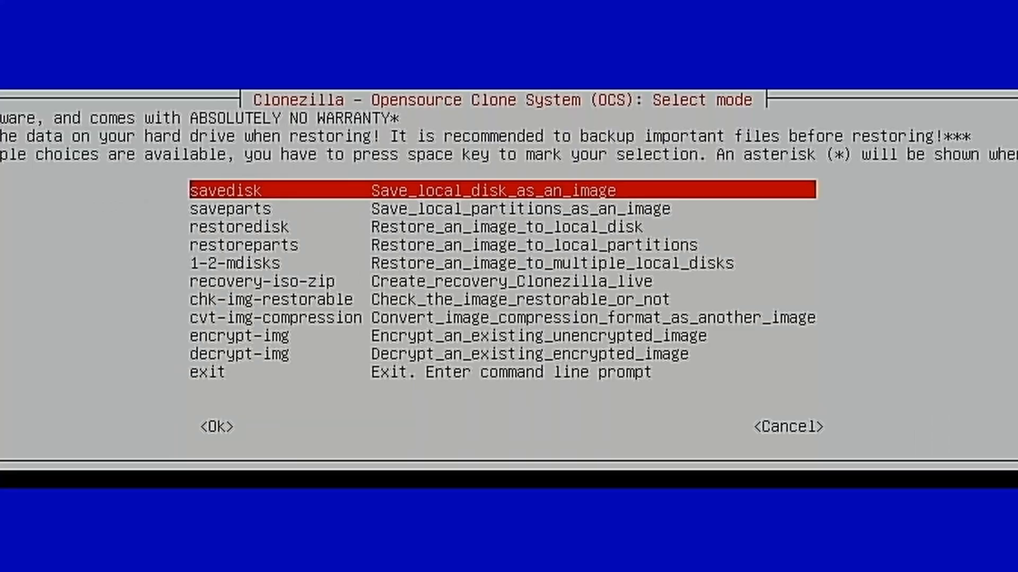
key("Down")
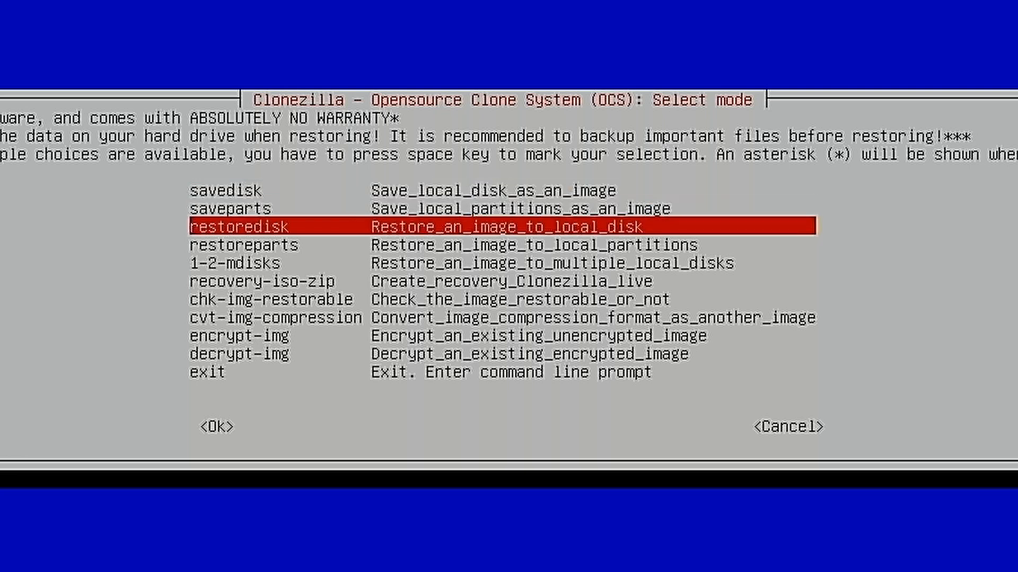
left_click(217, 426)
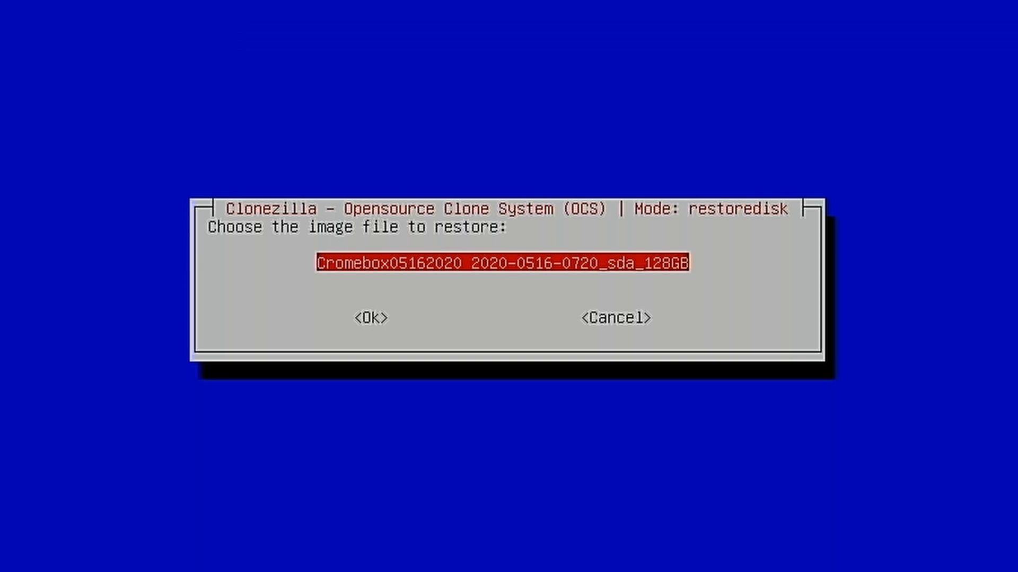
key("Tab")
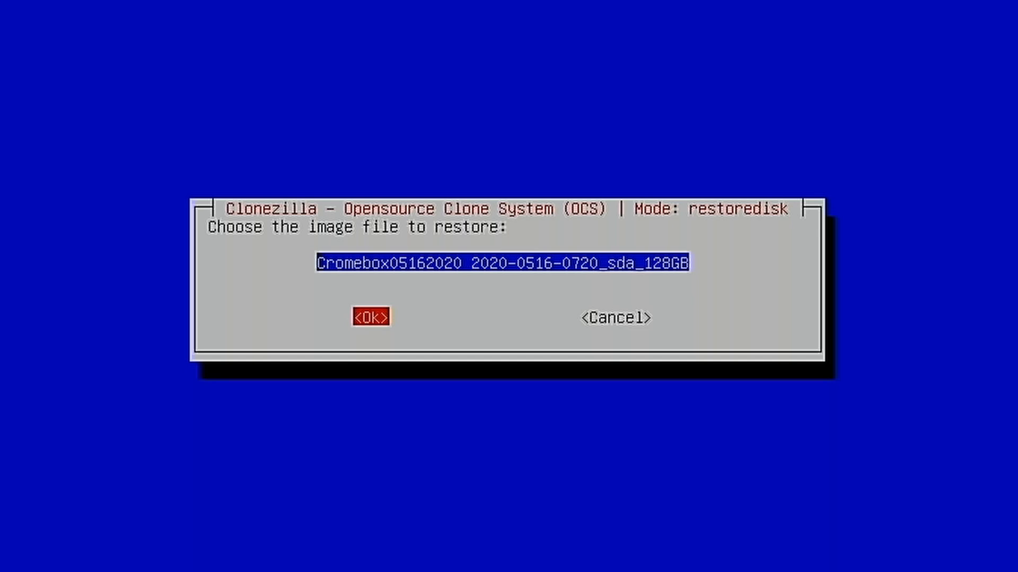
left_click(371, 317)
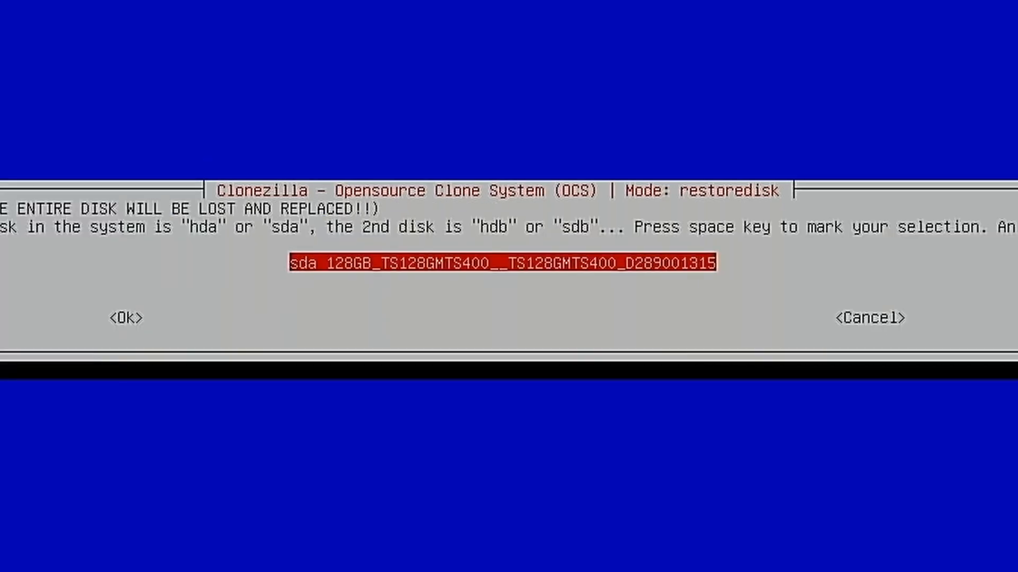